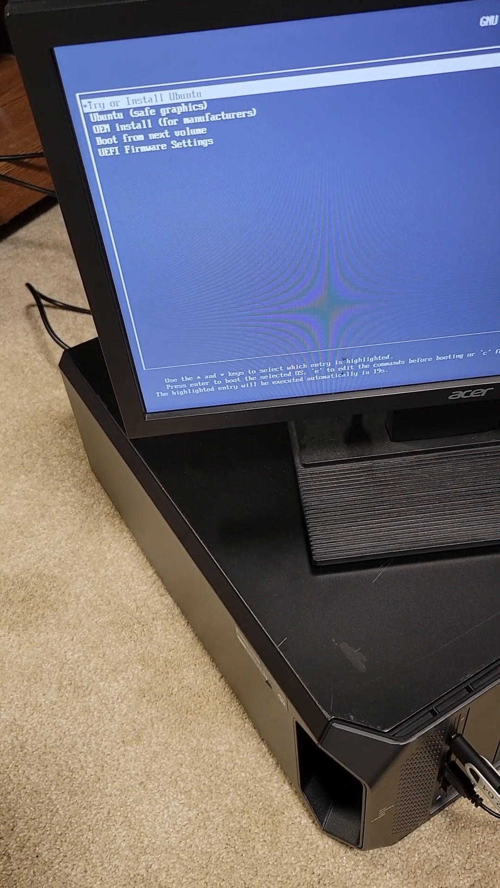
Stop the boot countdown by moving to 'Boot from next volume' and back to 'Try or Install Ubuntu'.
{"action": "key", "text": "Down"}
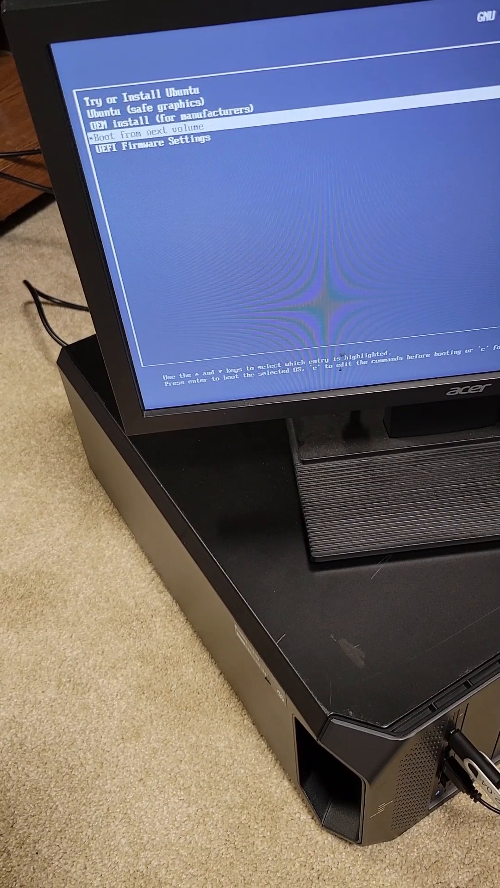
{"action": "key", "text": "Up"}
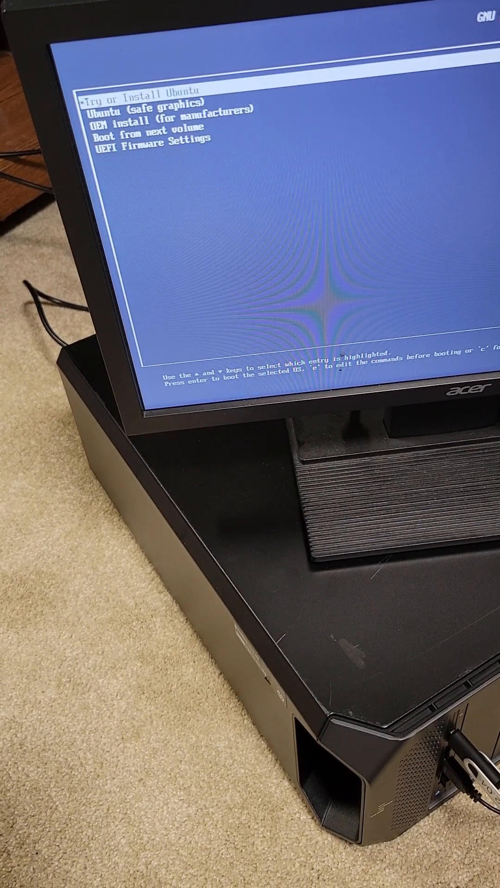